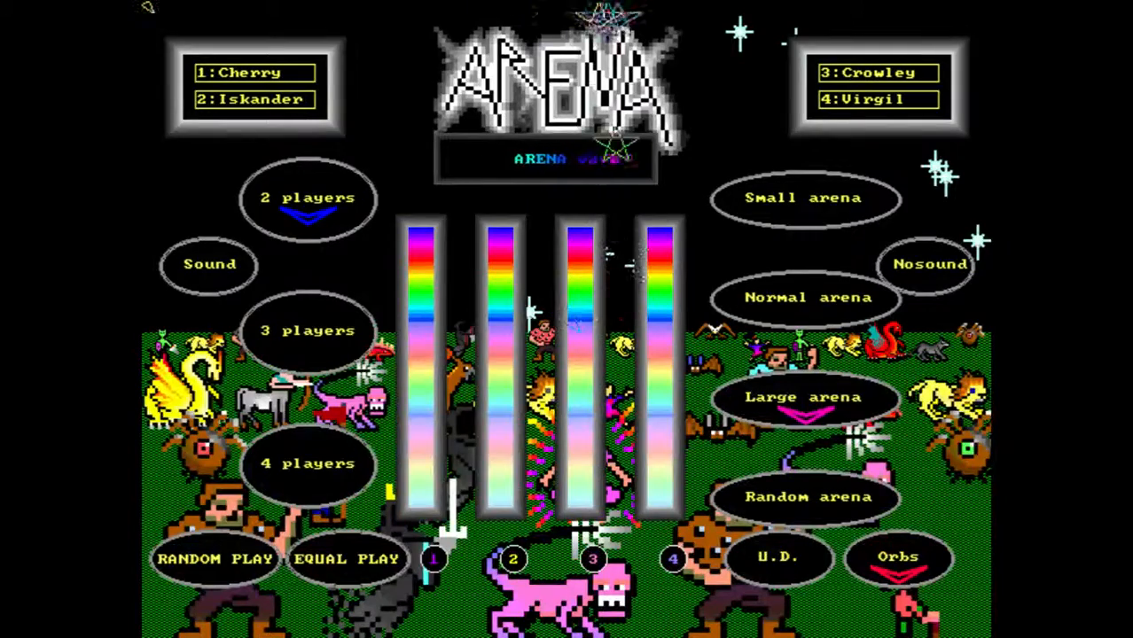
Step: Start a two-player match on the Small arena
left_click(806, 197)
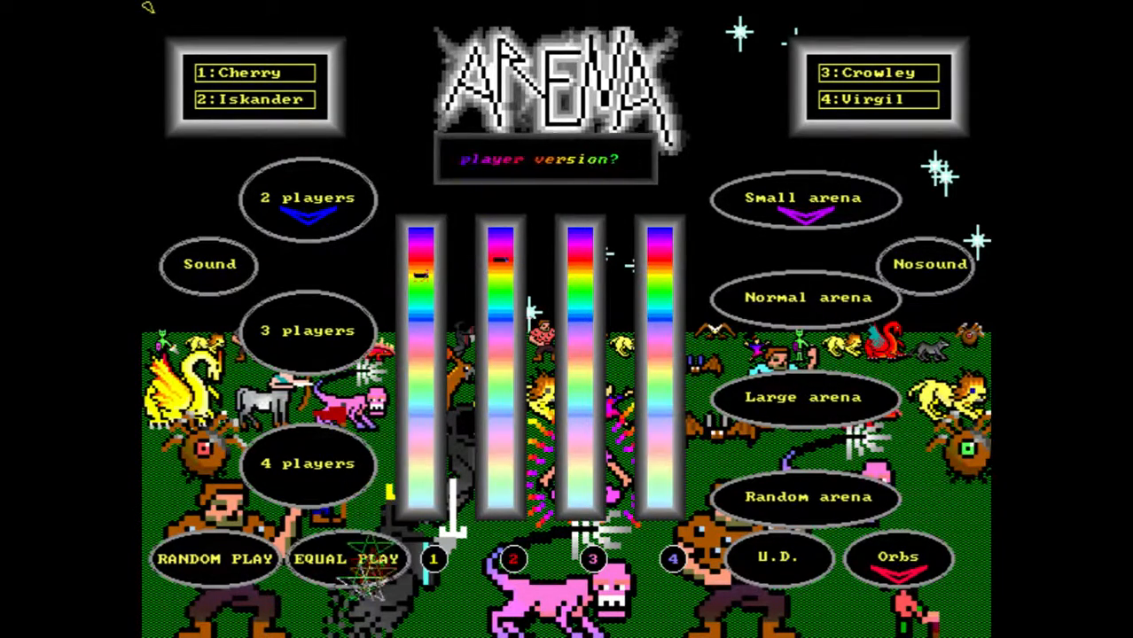
left_click(253, 72)
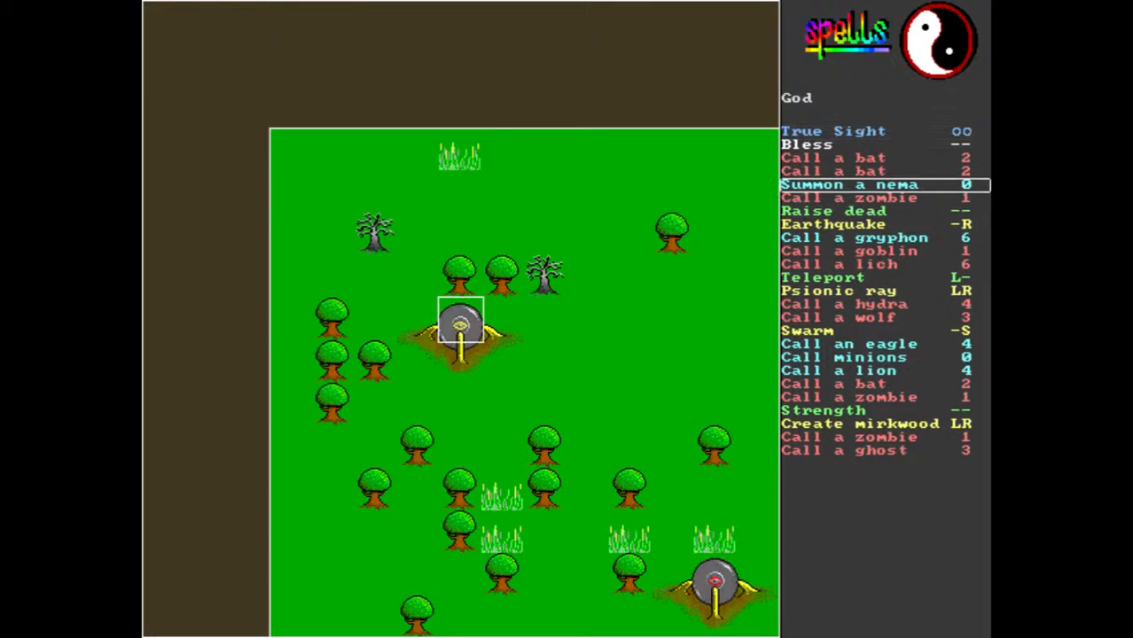
left_click(869, 183)
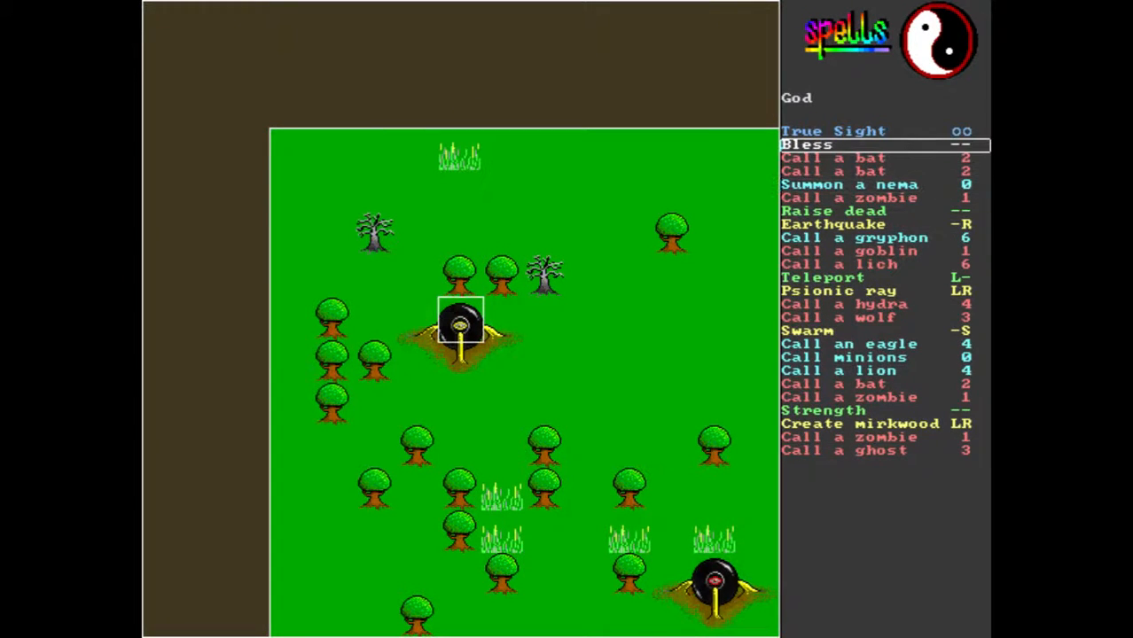
left_click(808, 144)
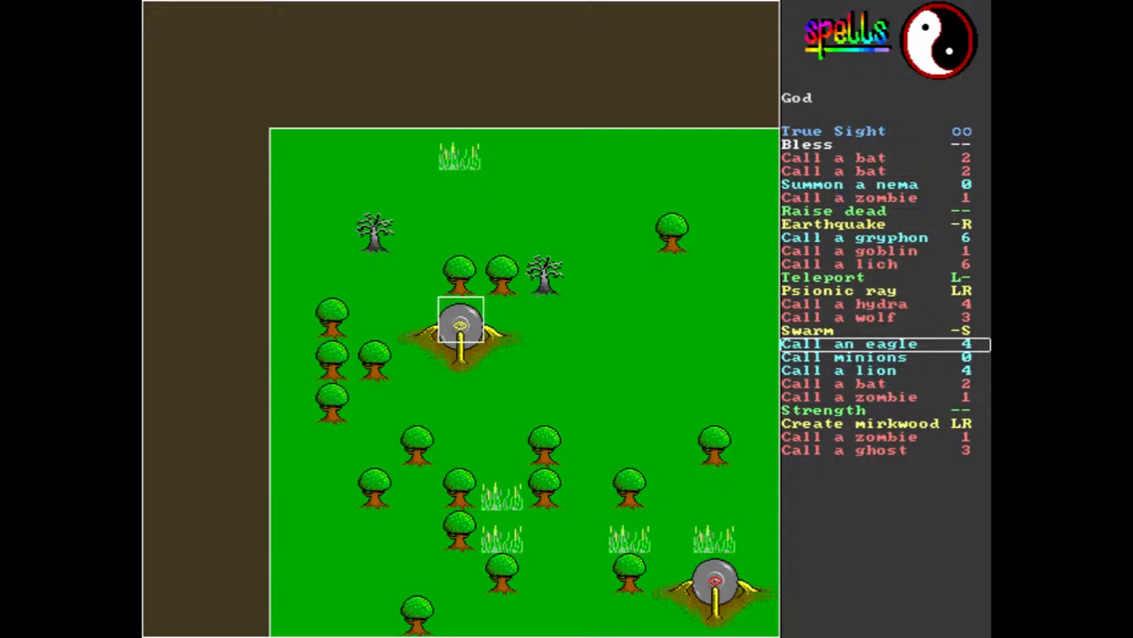
Step: Cast Call minions for God, placing the soldiers beside him, and continue
left_click(845, 357)
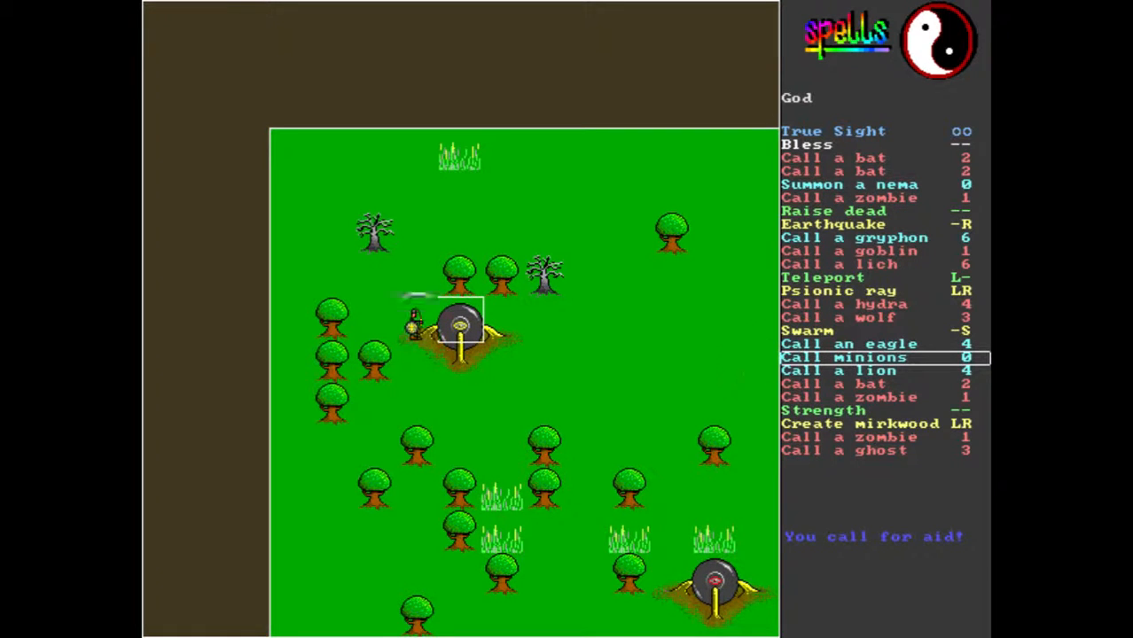
left_click(844, 357)
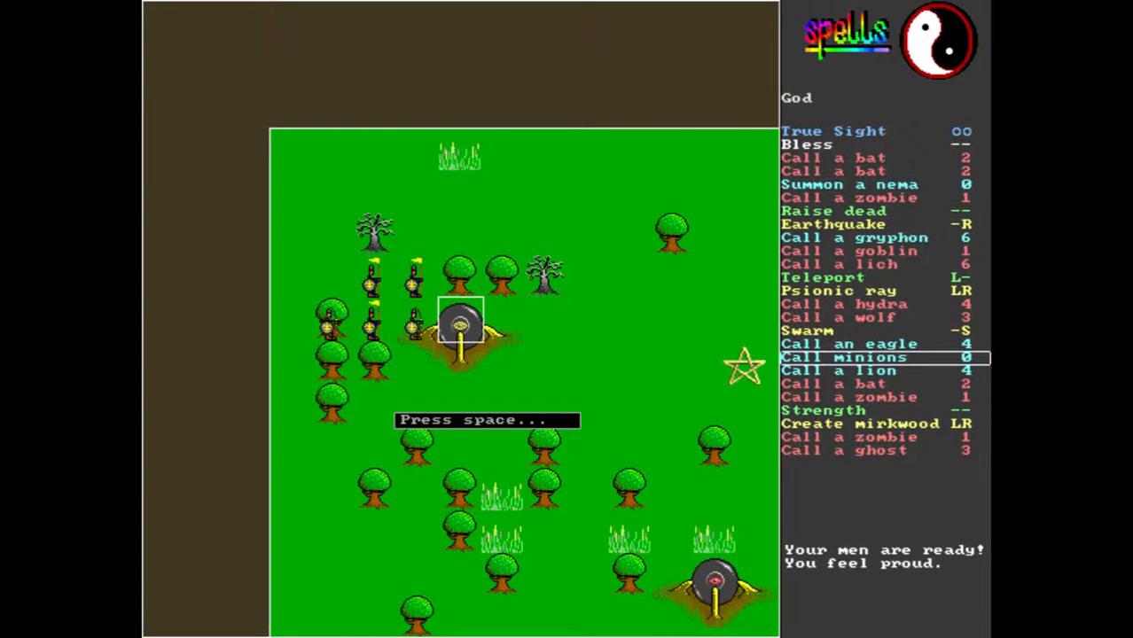
key("space")
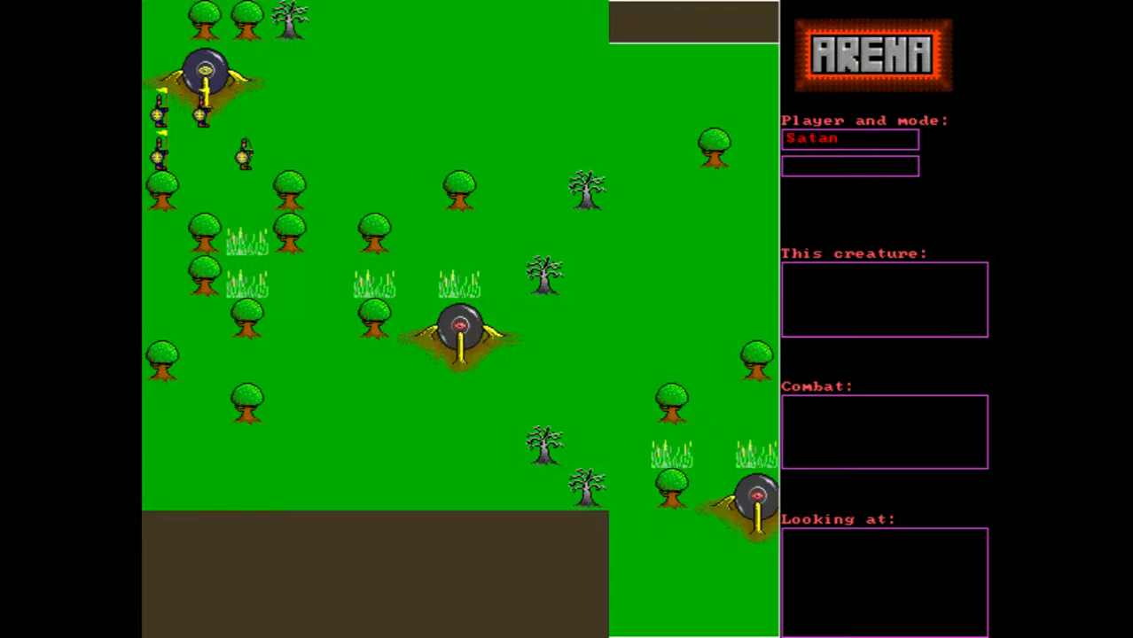
Step: Cast Earthquake for Satan and acknowledge the result so God's turn begins
left_click(458, 328)
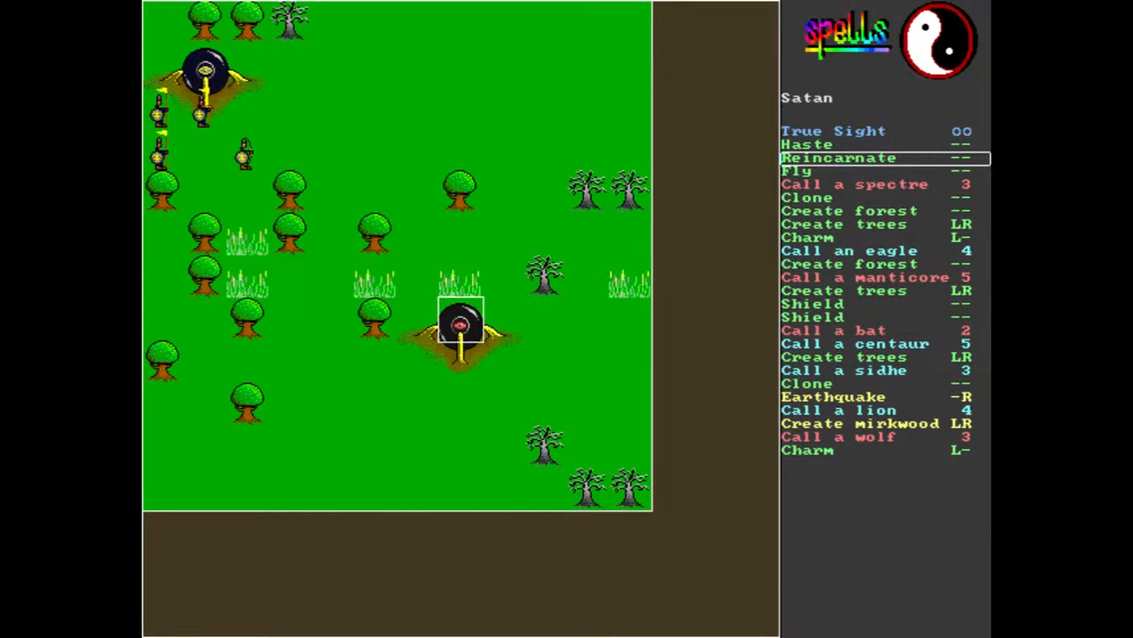
left_click(840, 158)
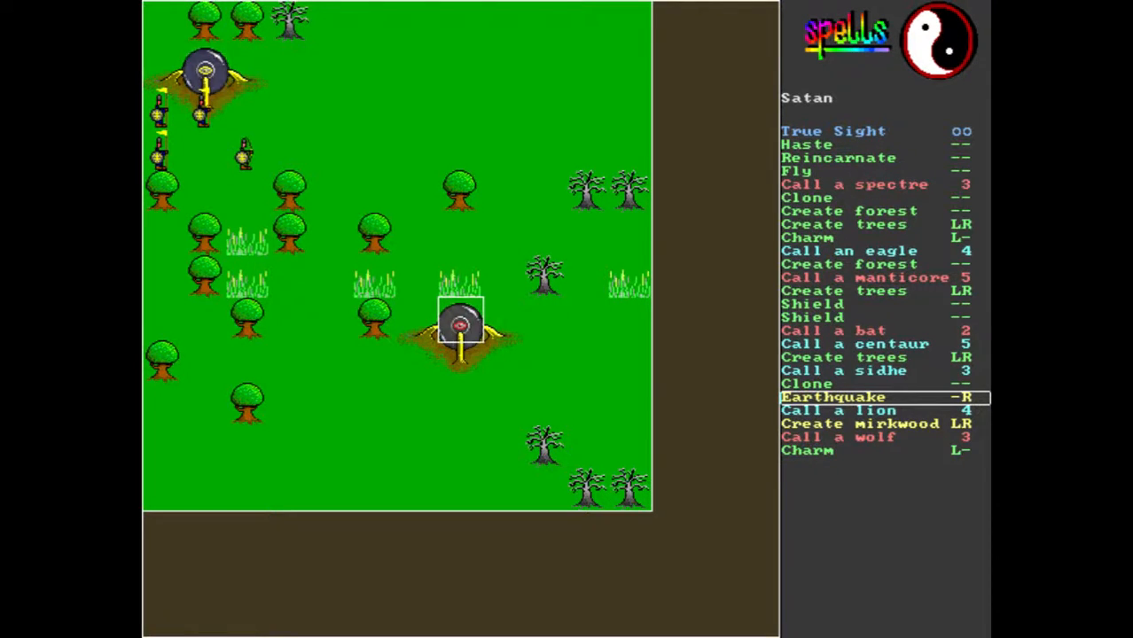
left_click(833, 397)
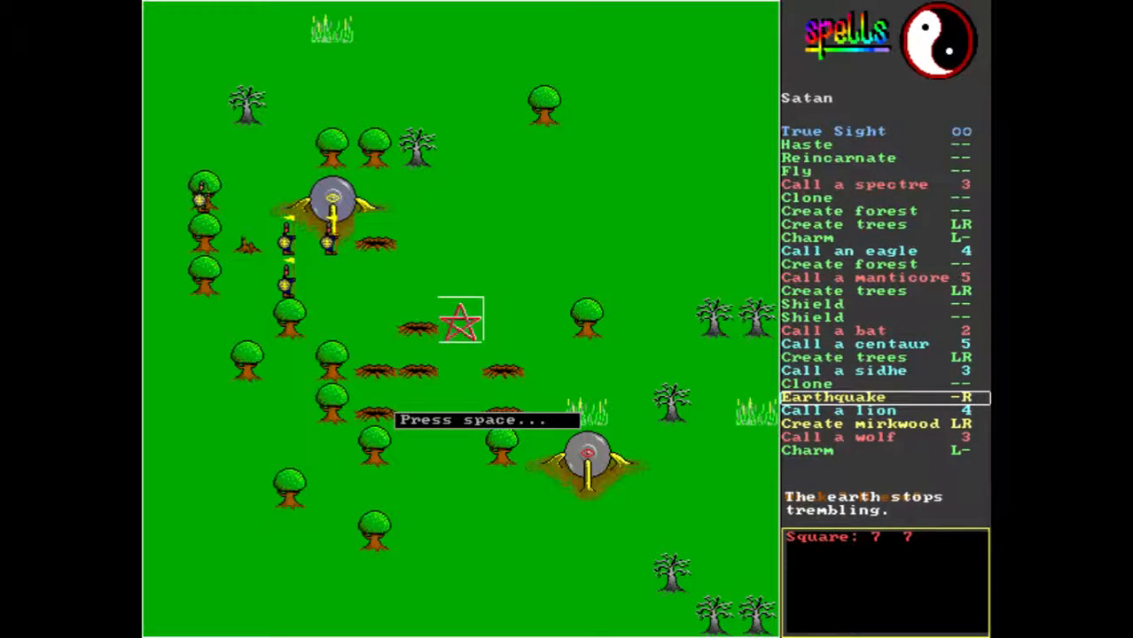
key("space")
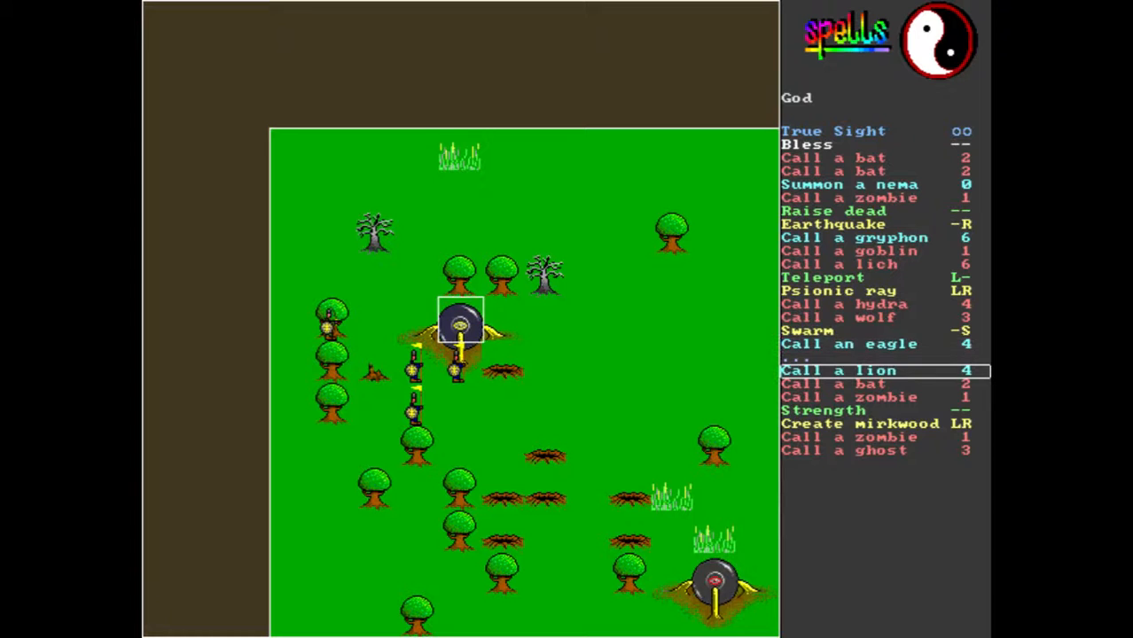
Step: Cast a spell for God that summons a glowing creature beside his soldiers
left_click(849, 371)
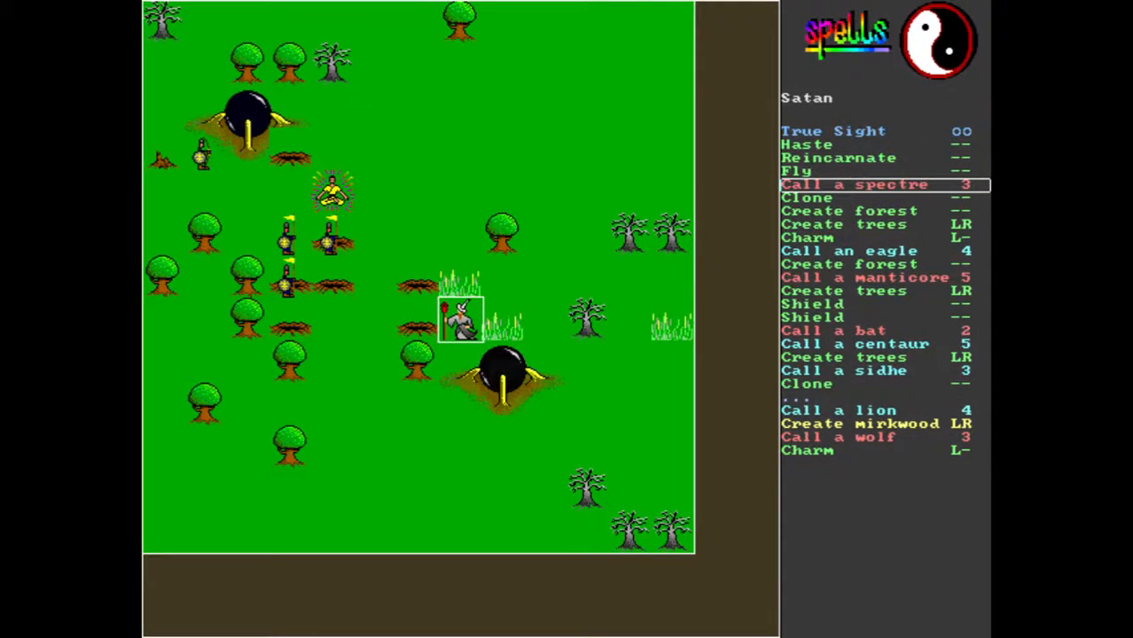
Step: Cast Create mirkwood for Satan, growing dead trees around God's creature
left_click(876, 184)
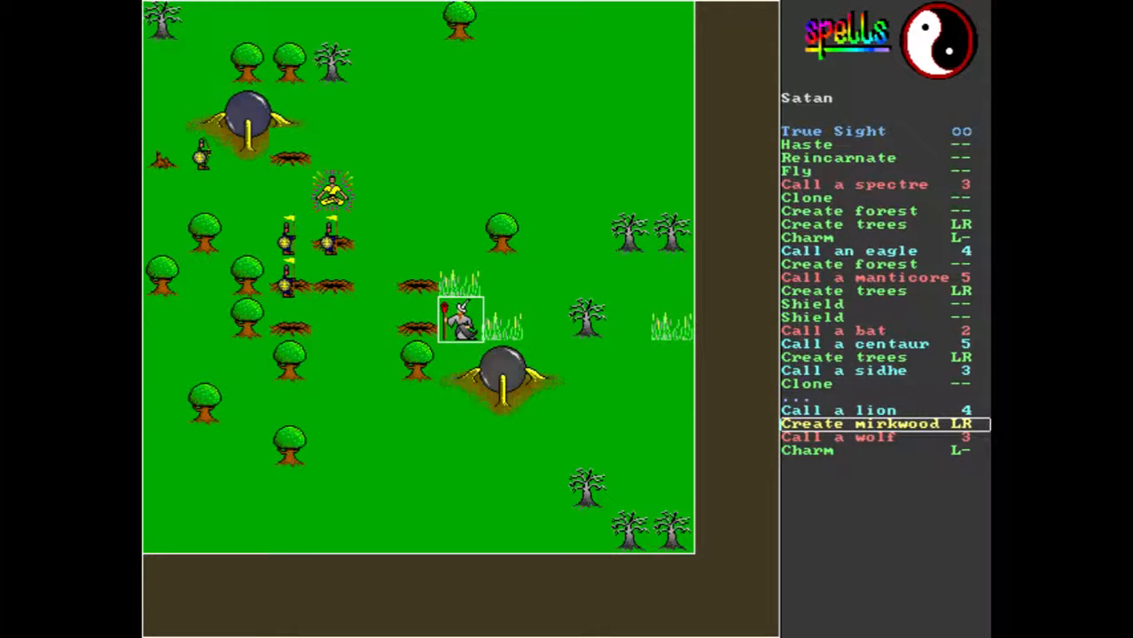
left_click(879, 424)
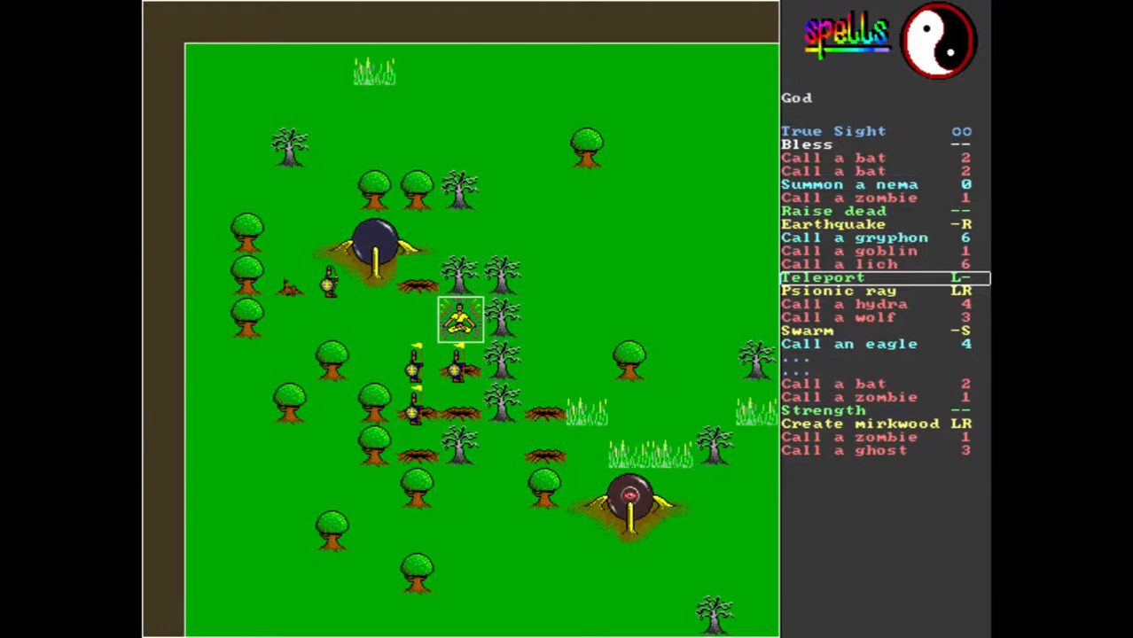
Step: Teleport God to square 10 11 next to Satan's orb and continue
left_click(826, 277)
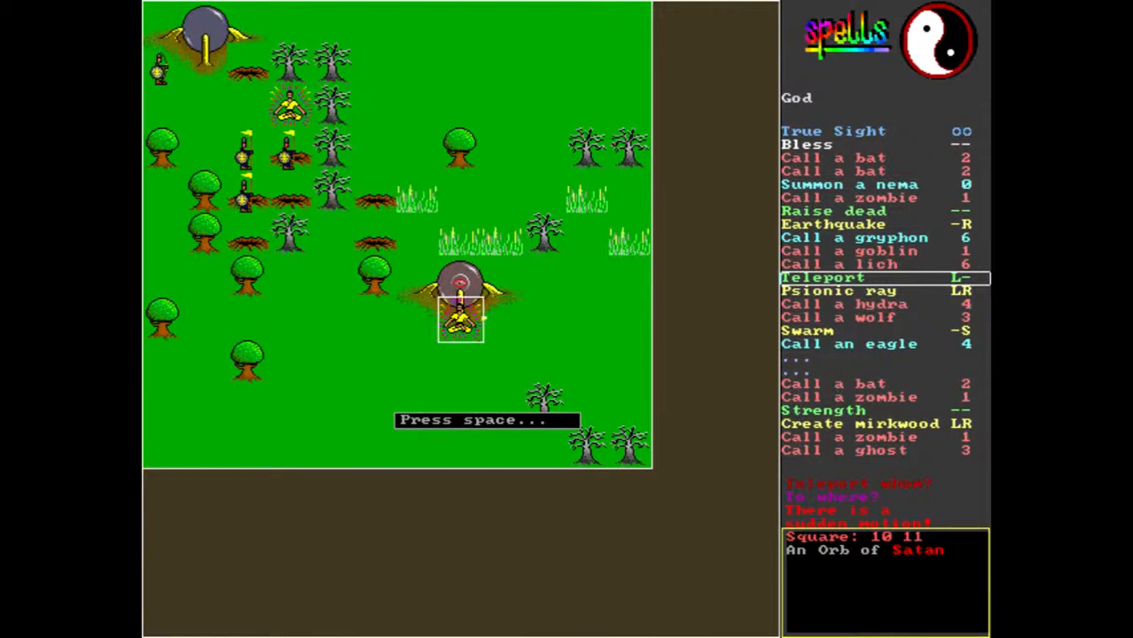
key("space")
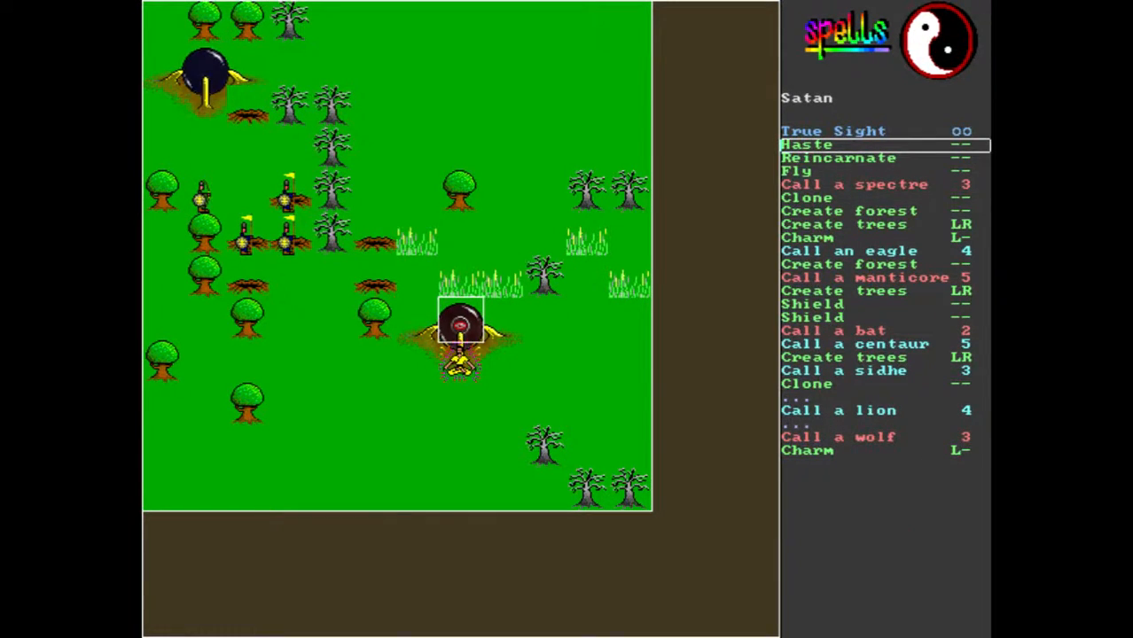
Step: Strike God in melee with Satan and dismiss the death notice
left_click(458, 329)
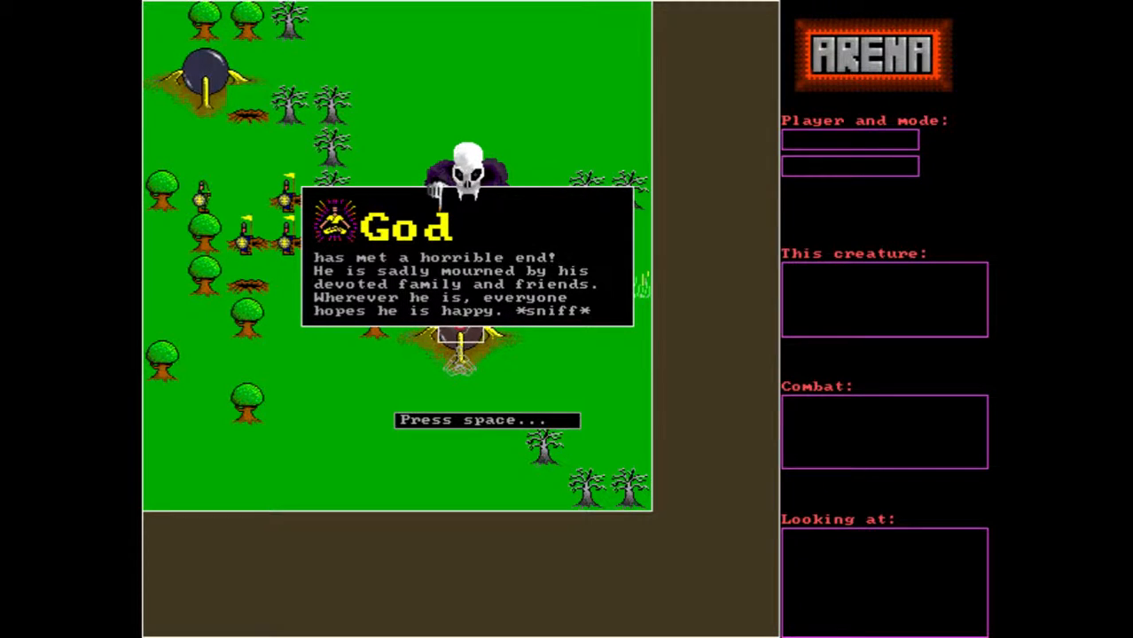
key("space")
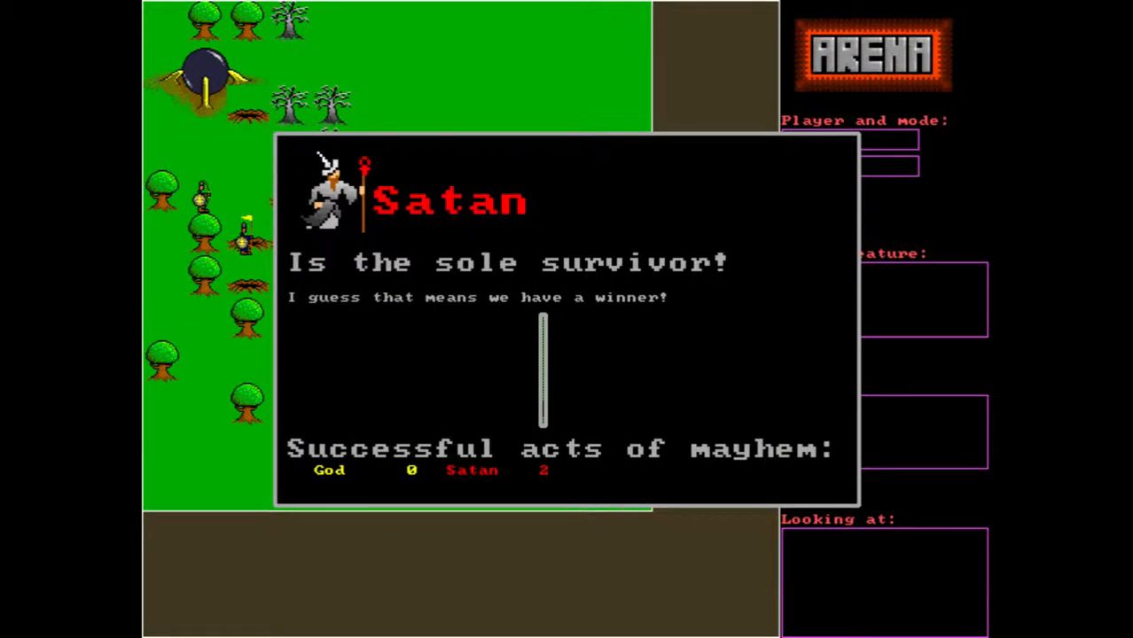